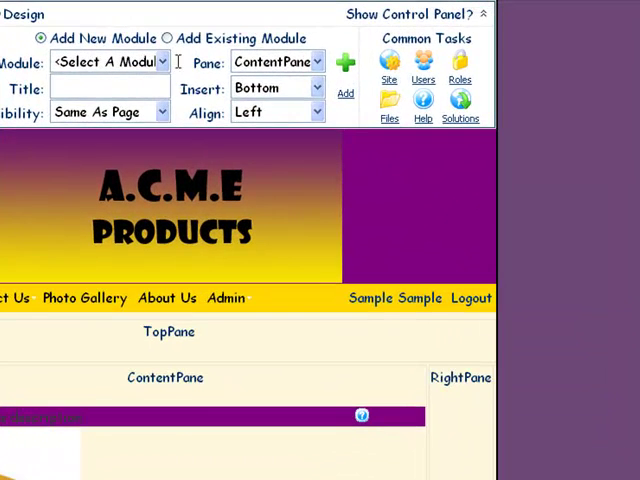
Glance at the add-module list, dismiss it, and scroll down to the Sample Blog module.
left_click(110, 60)
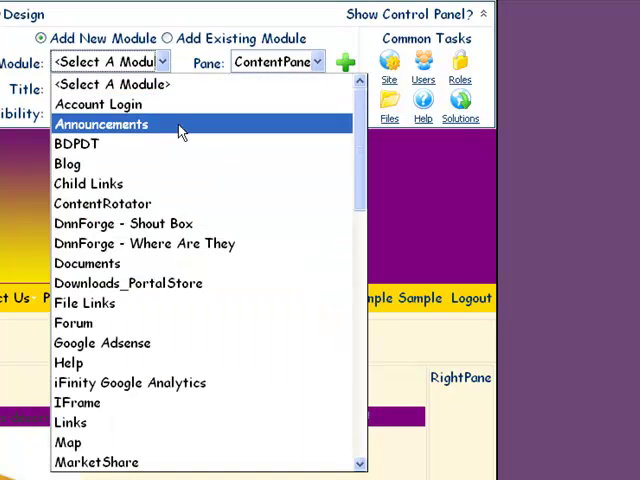
left_click(68, 164)
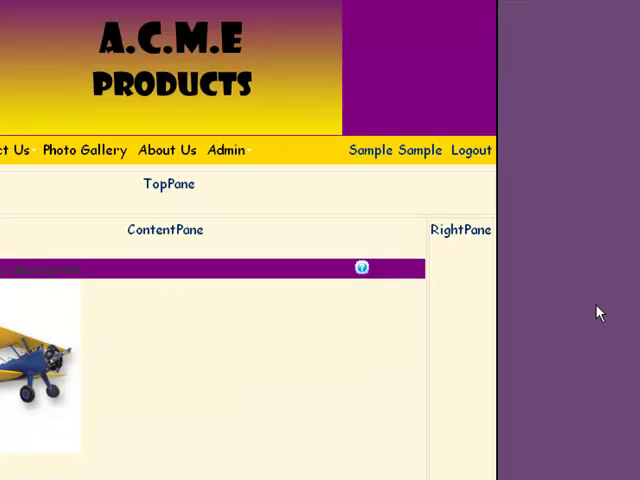
scroll("down", 3)
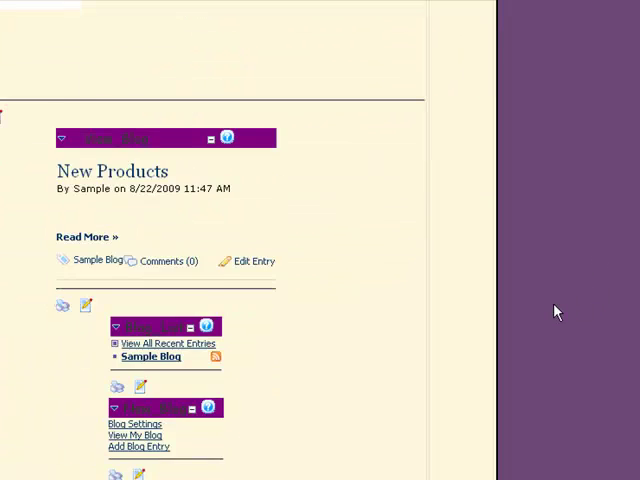
scroll("down", 3)
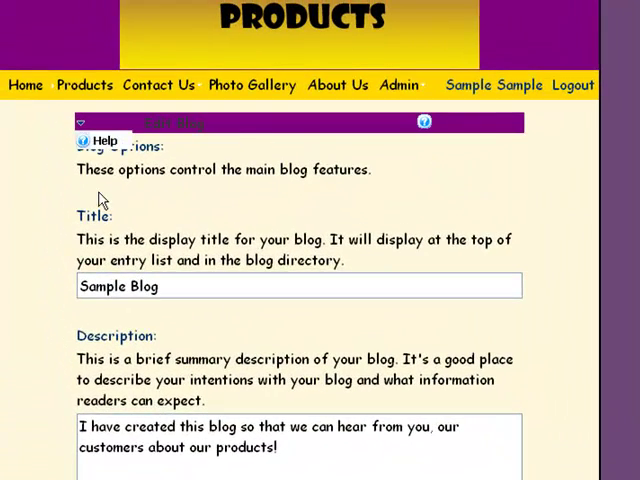
mouse_move(410, 196)
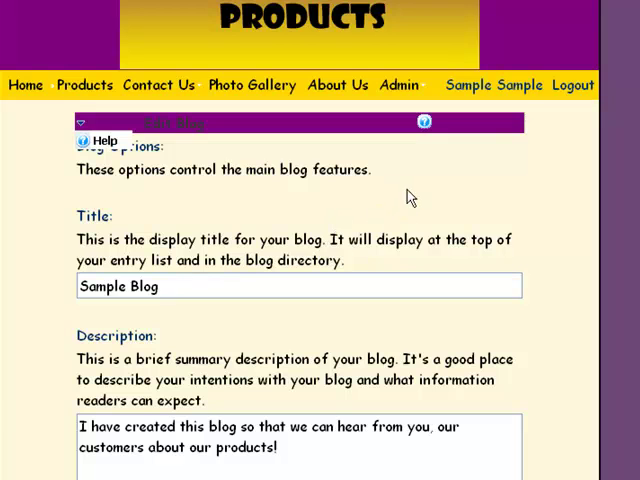
mouse_move(324, 330)
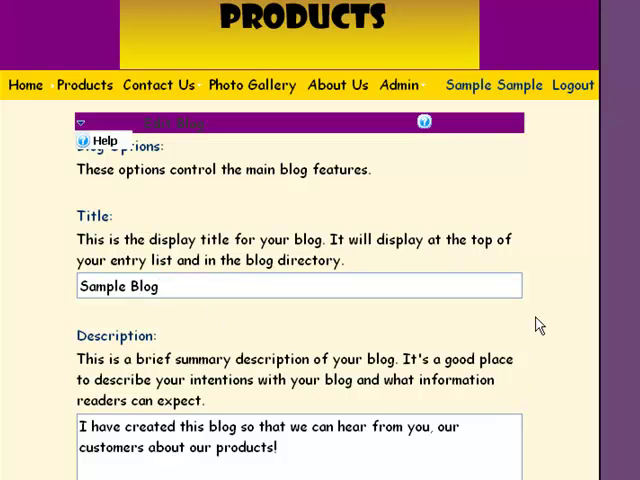
scroll("down", 3)
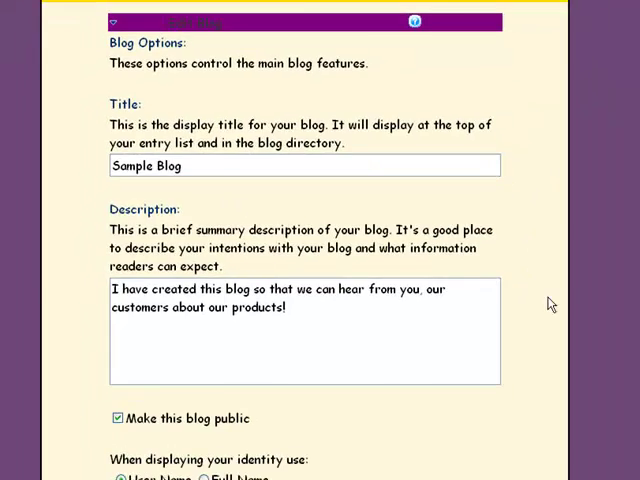
scroll("down", 3)
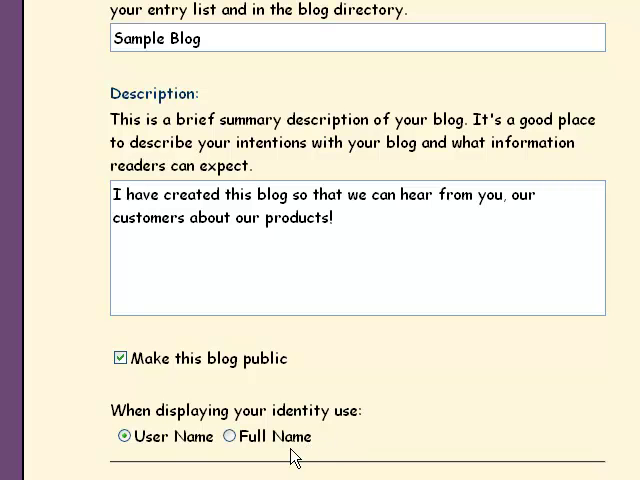
mouse_move(612, 392)
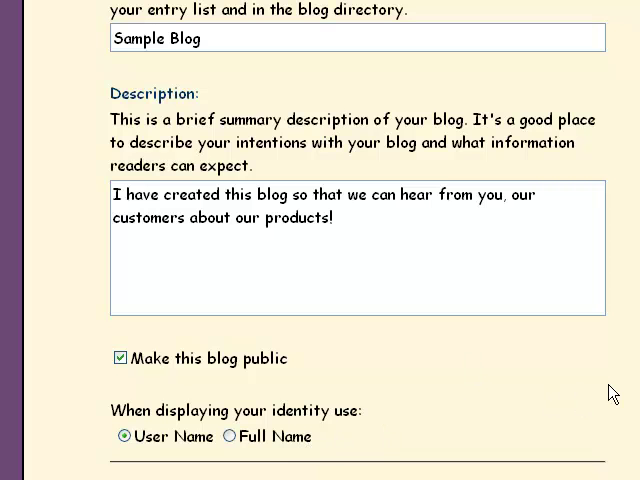
scroll("down", 3)
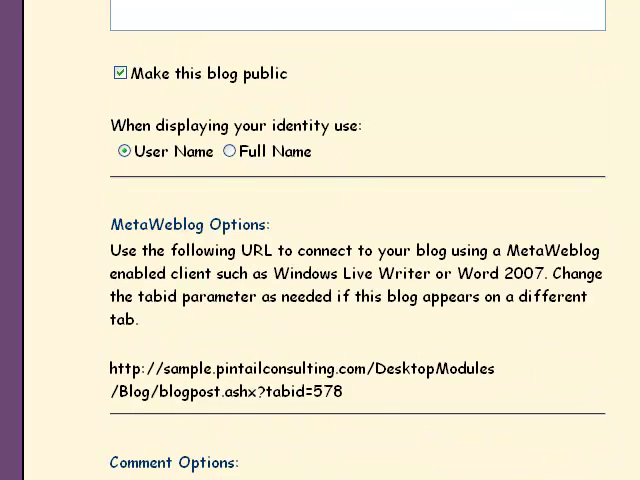
scroll("down", 3)
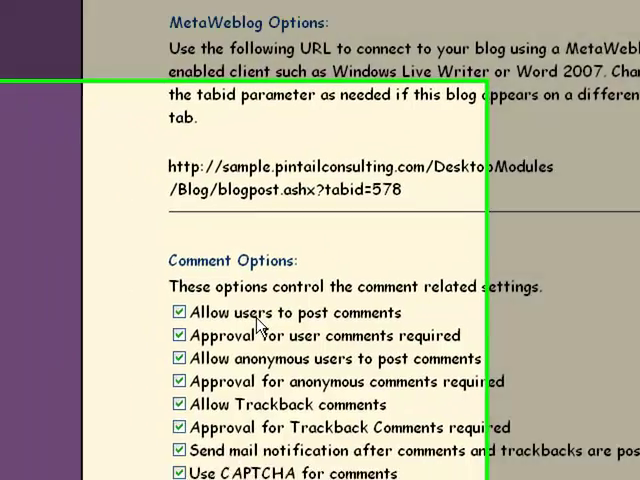
scroll("down", 3)
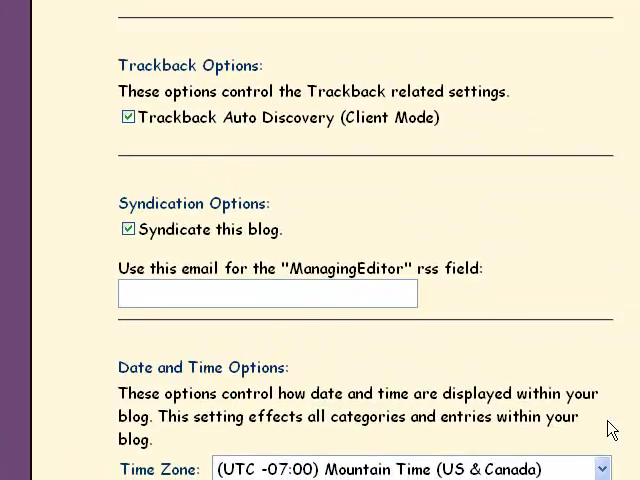
scroll("down", 3)
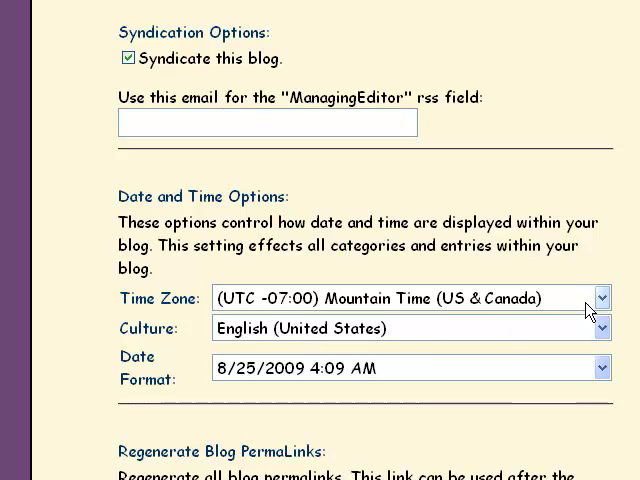
scroll("down", 3)
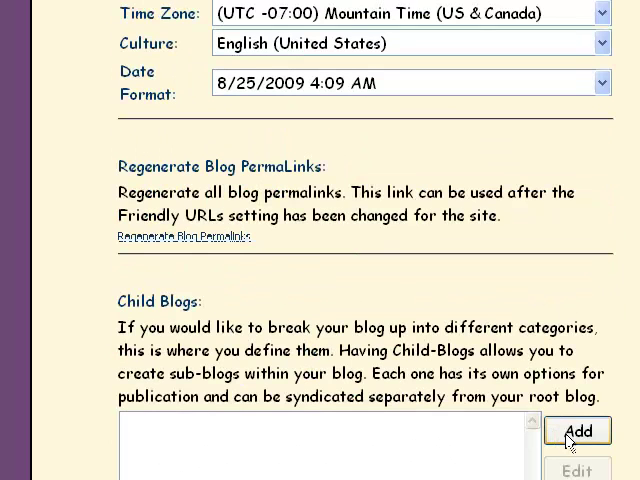
scroll("down", 3)
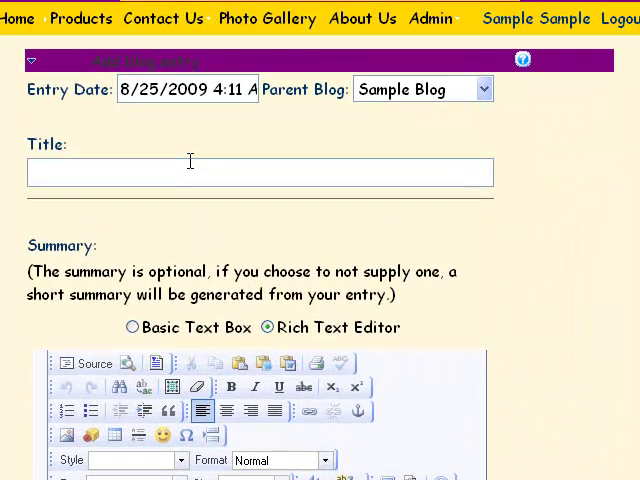
mouse_move(580, 328)
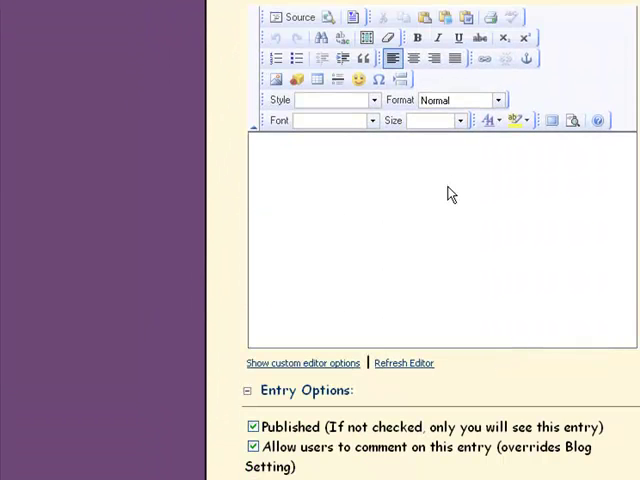
mouse_move(316, 444)
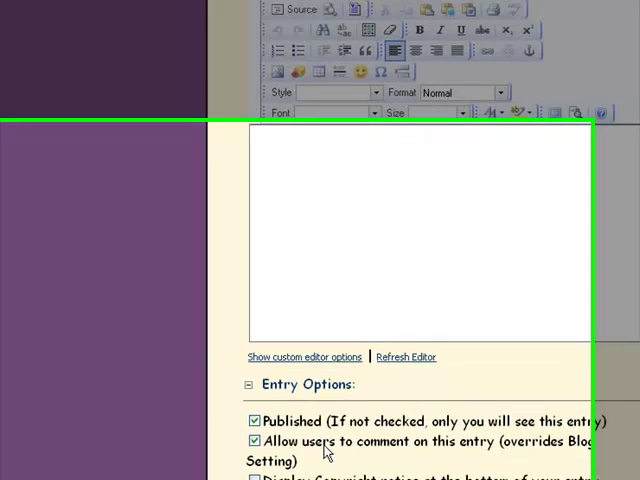
Scroll down the Sample Blog page to the newly listed New Products entry.
scroll("down", 3)
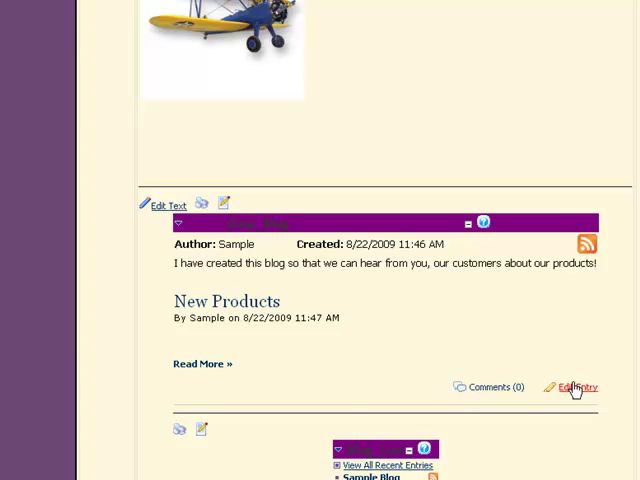
Reopen the New Products entry, review its title, summary and body, and update it unchanged.
left_click(576, 388)
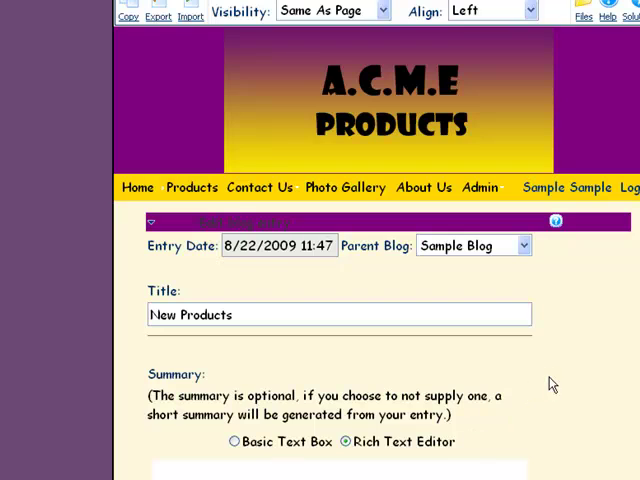
scroll("down", 3)
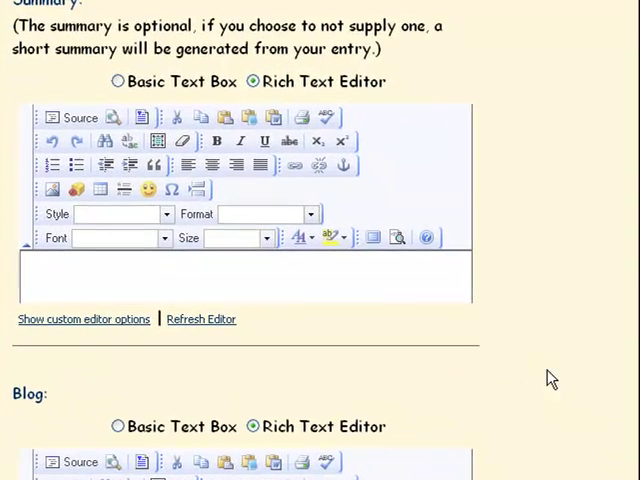
scroll("down", 3)
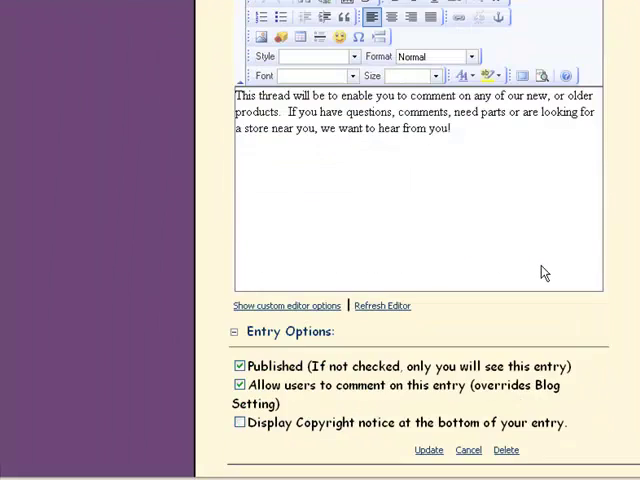
scroll("down", 3)
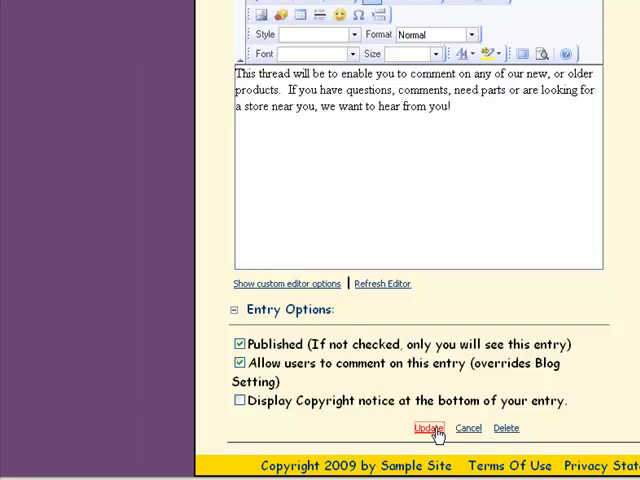
left_click(426, 428)
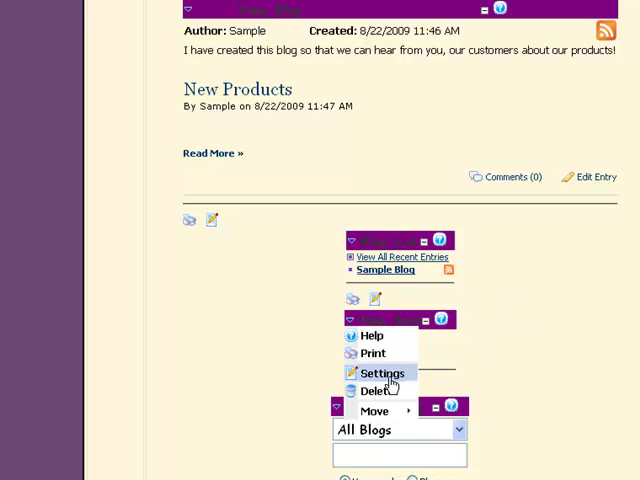
Enter the New_Blog controls module's settings and scroll to its permissions.
left_click(380, 372)
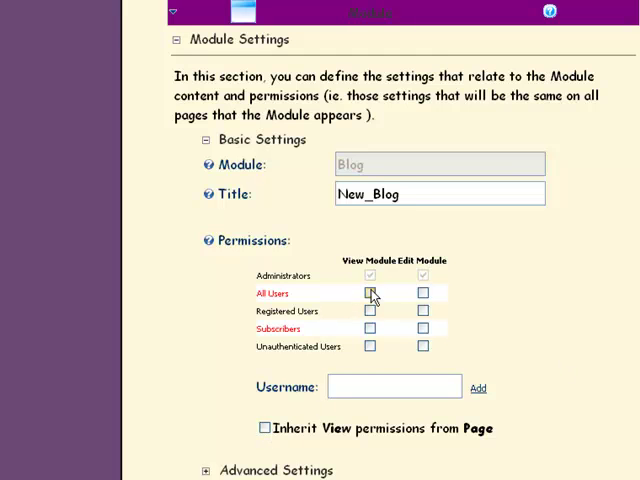
scroll("down", 3)
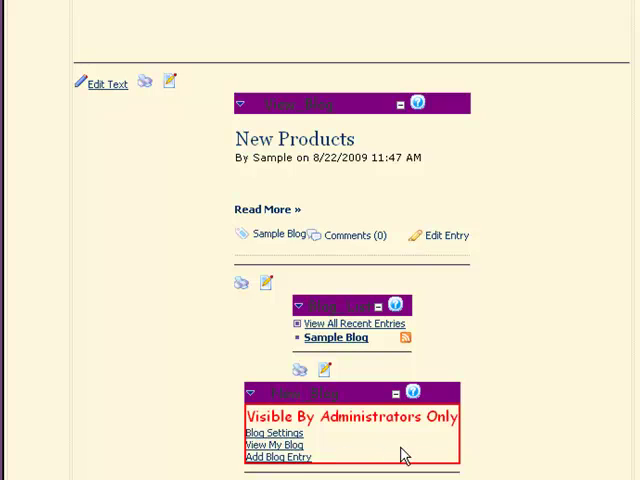
mouse_move(360, 452)
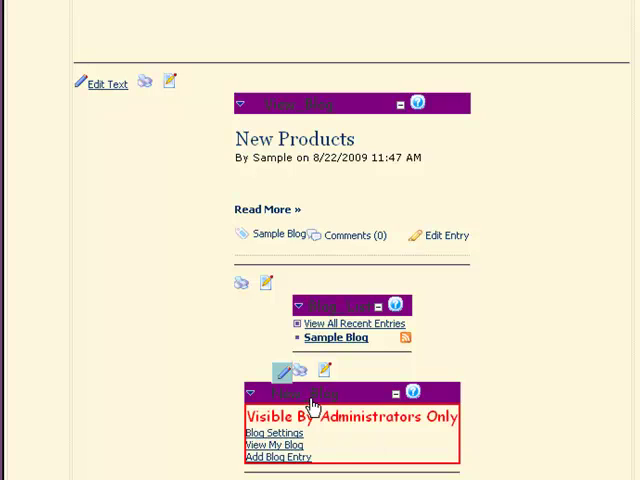
mouse_move(530, 280)
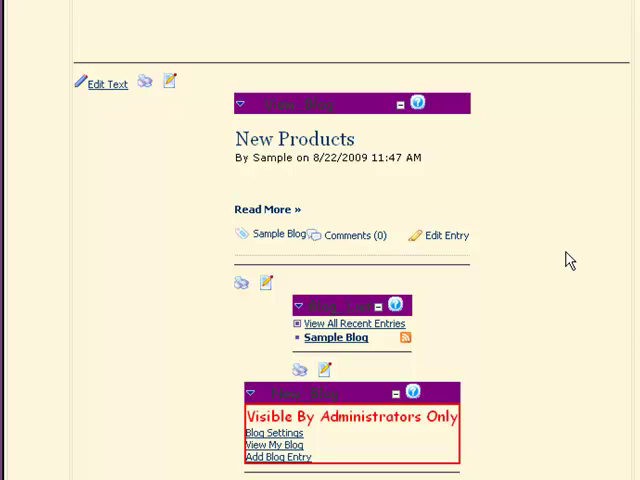
mouse_move(570, 264)
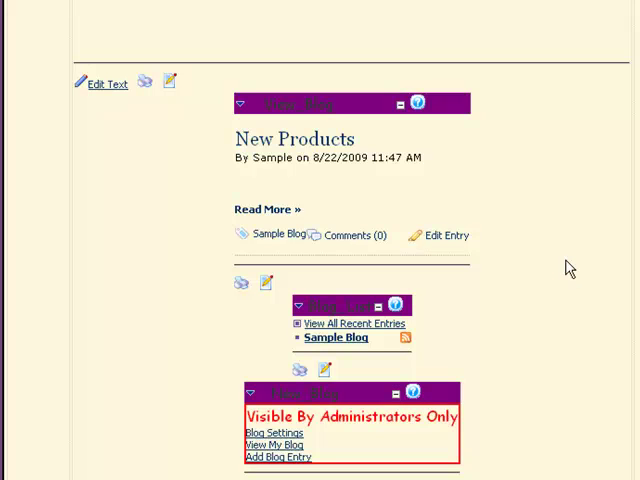
mouse_move(586, 290)
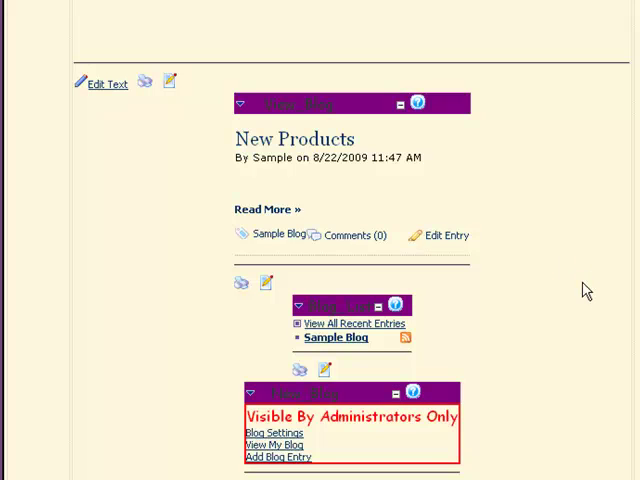
scroll("down", 3)
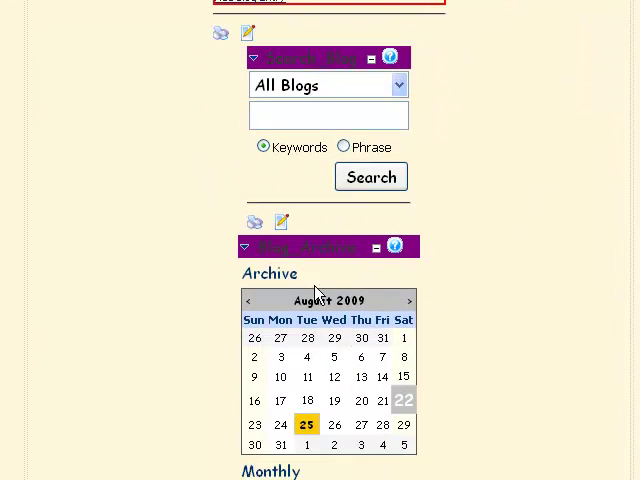
scroll("down", 3)
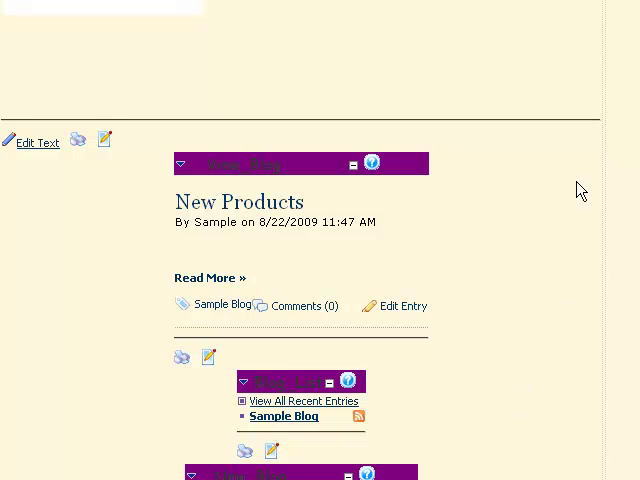
scroll("down", 3)
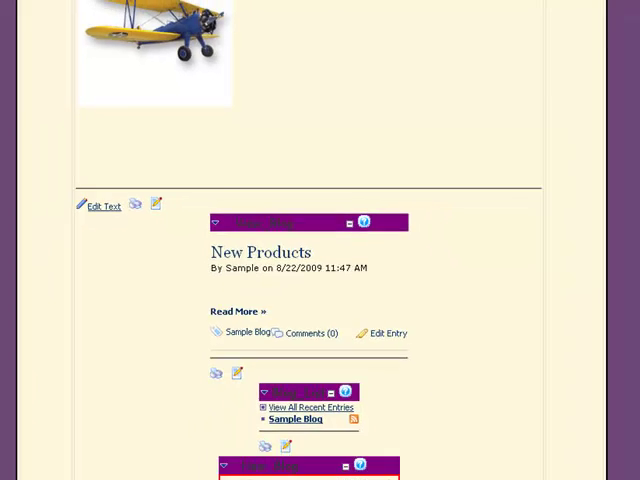
scroll("down", 3)
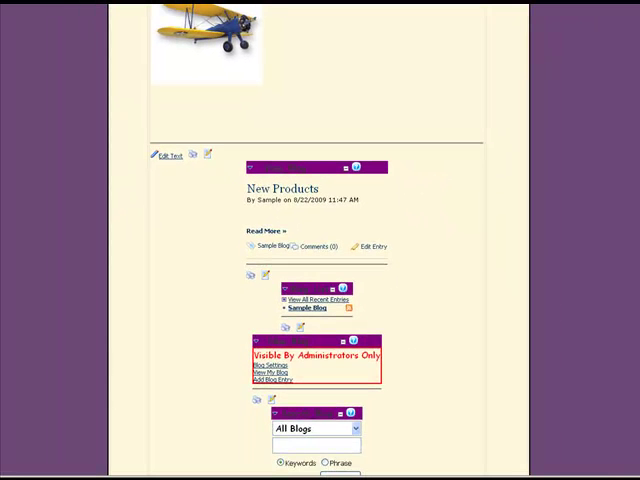